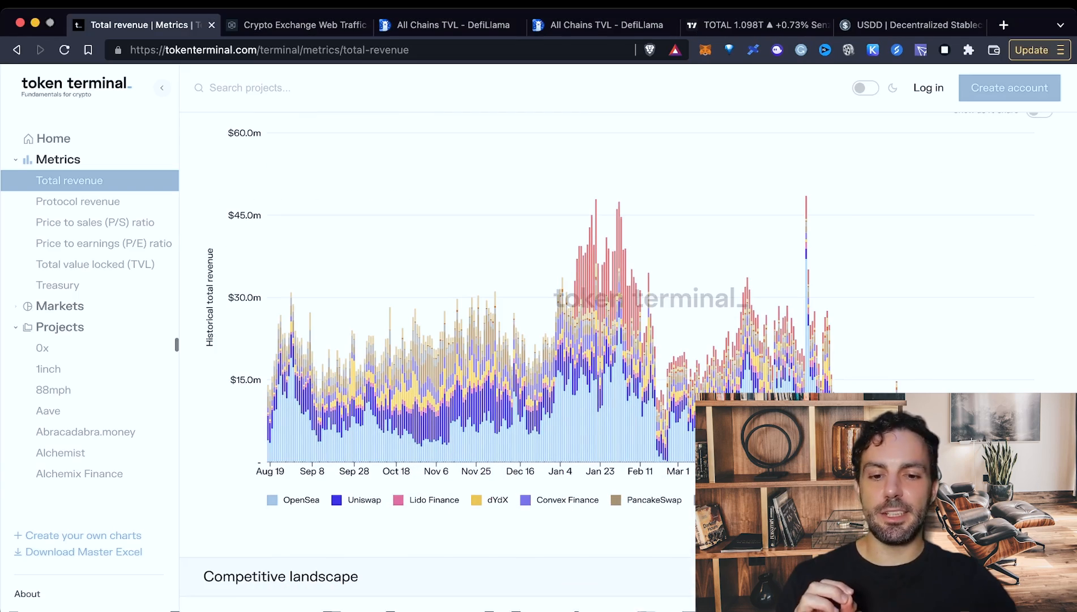
Scroll to the cumulative Total revenue bar chart for All over 180 days
scroll("down", 3)
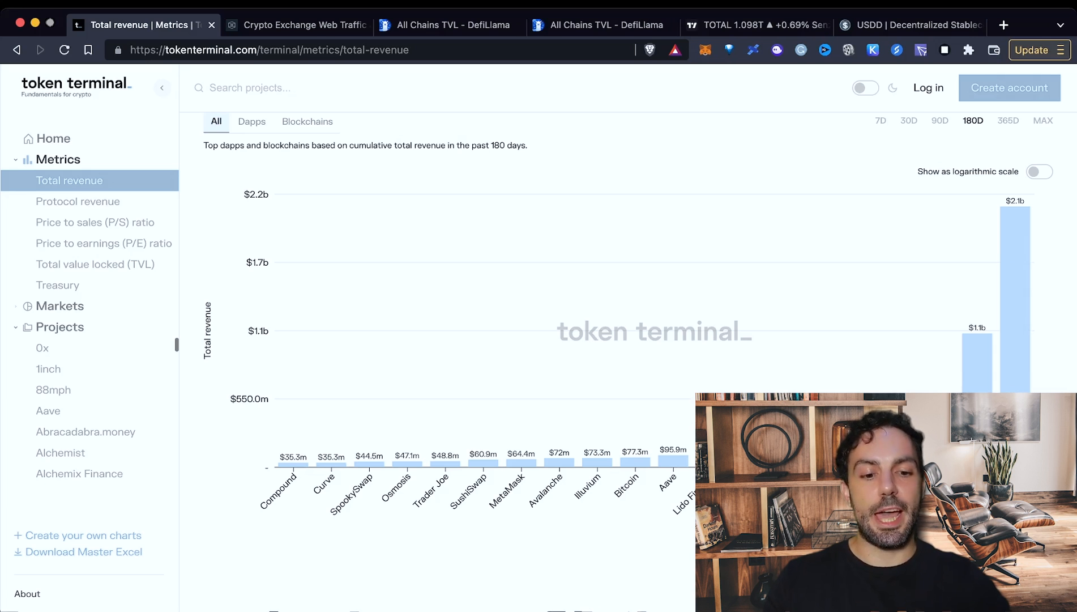
left_click(252, 122)
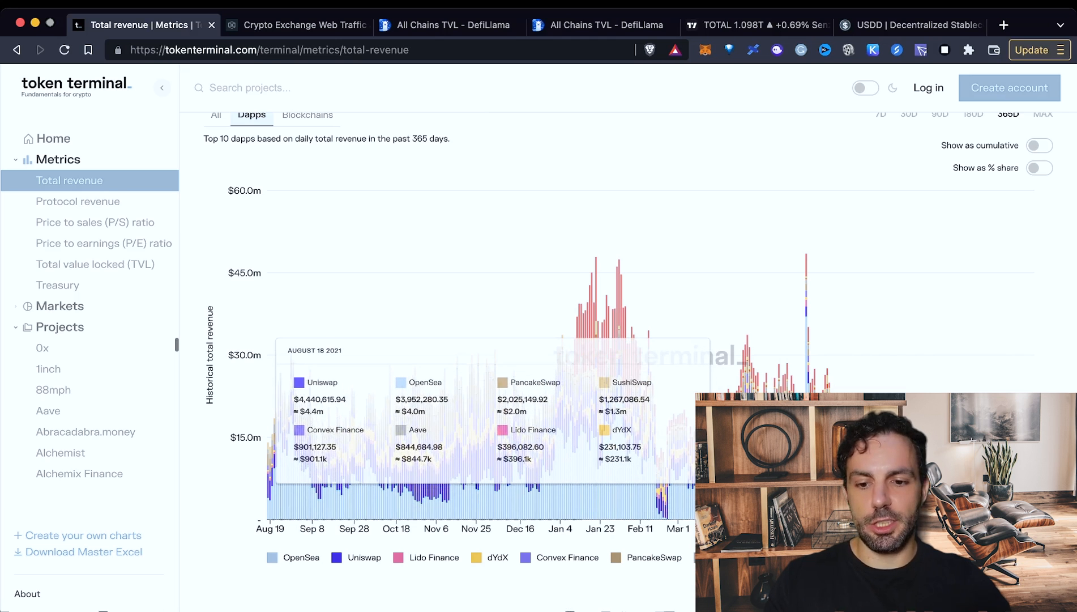
scroll("down", 3)
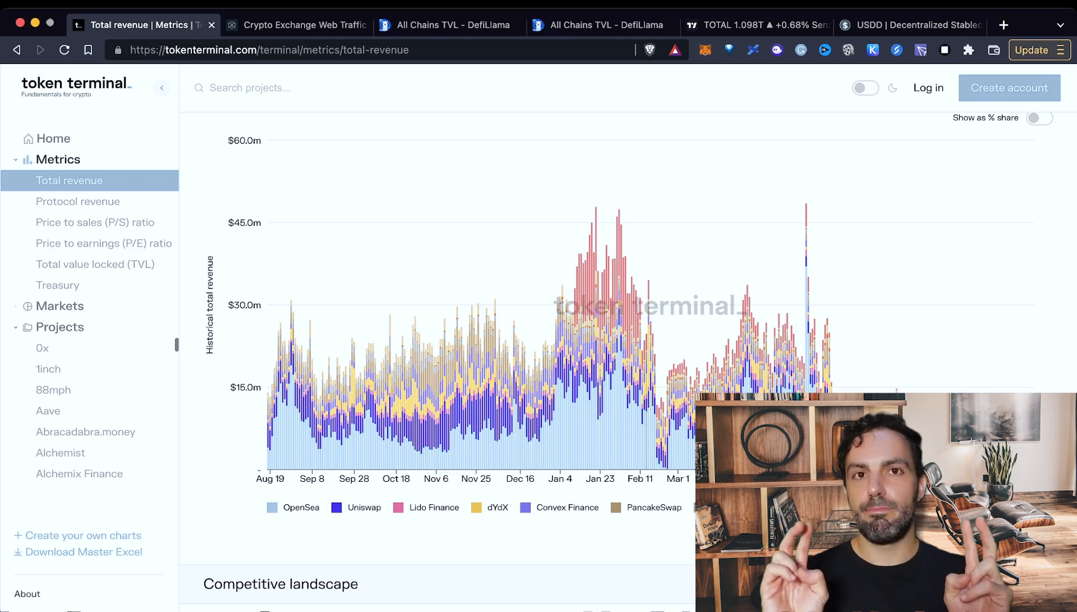
scroll("down", 3)
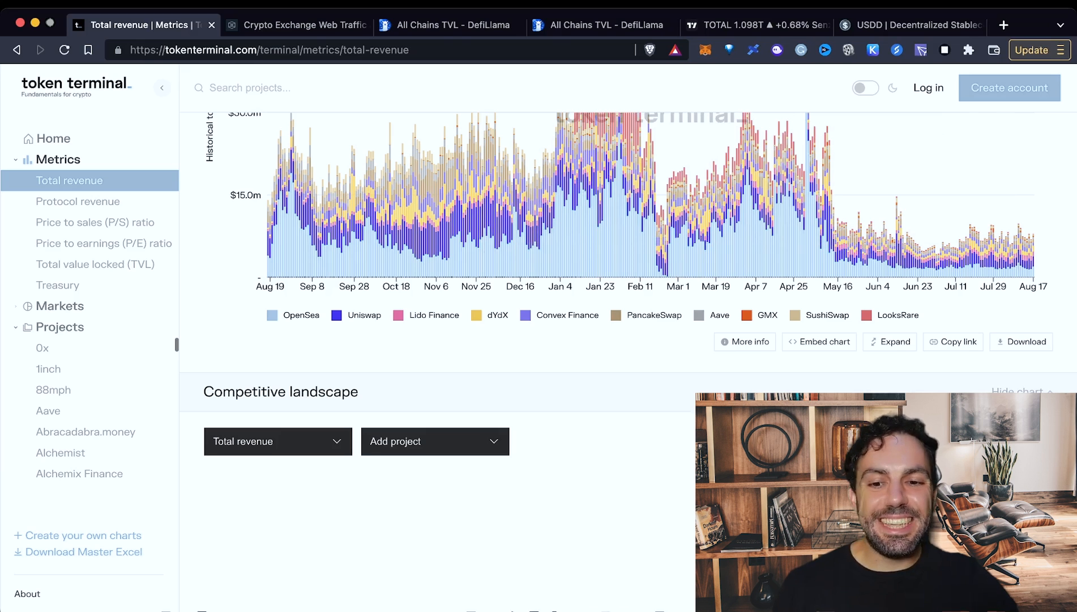
scroll("up", 3)
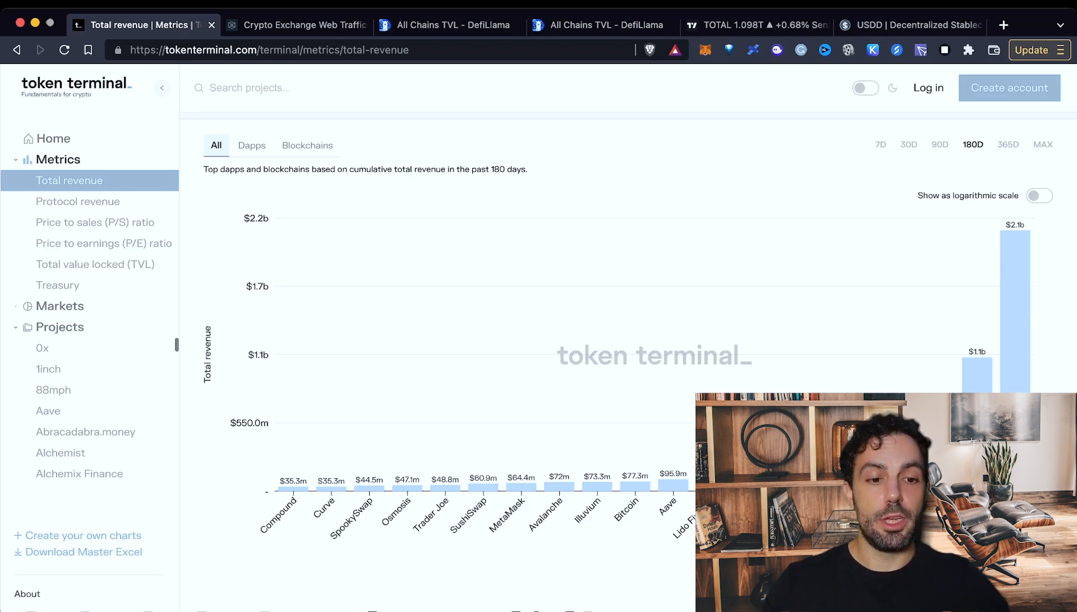
Scroll through the Uniswap, OpenSea and Ethereum revenue bars toward the page top
scroll("down", 3)
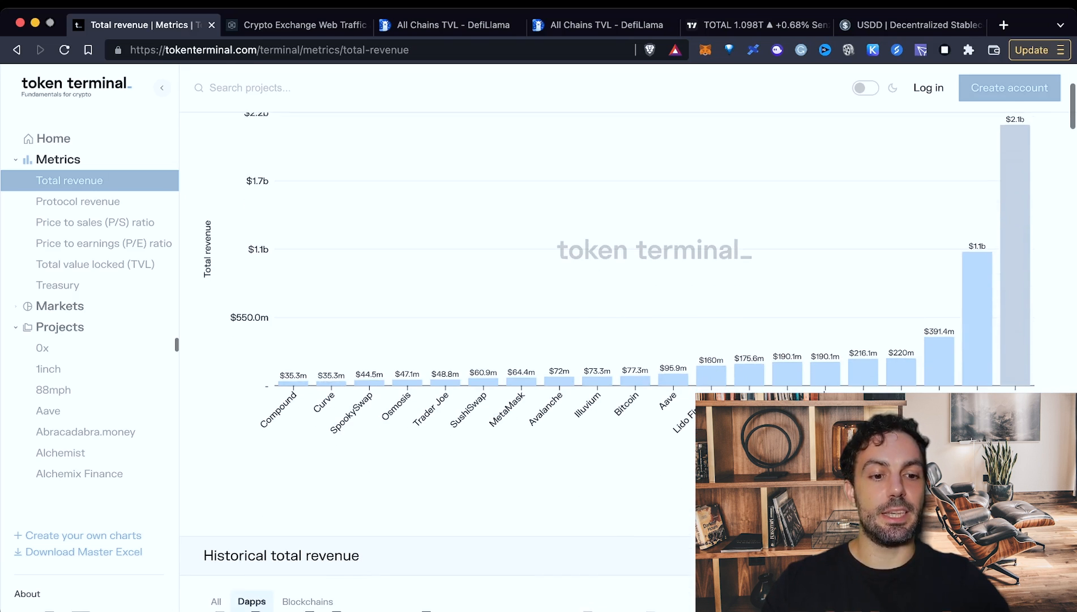
mouse_move(940, 334)
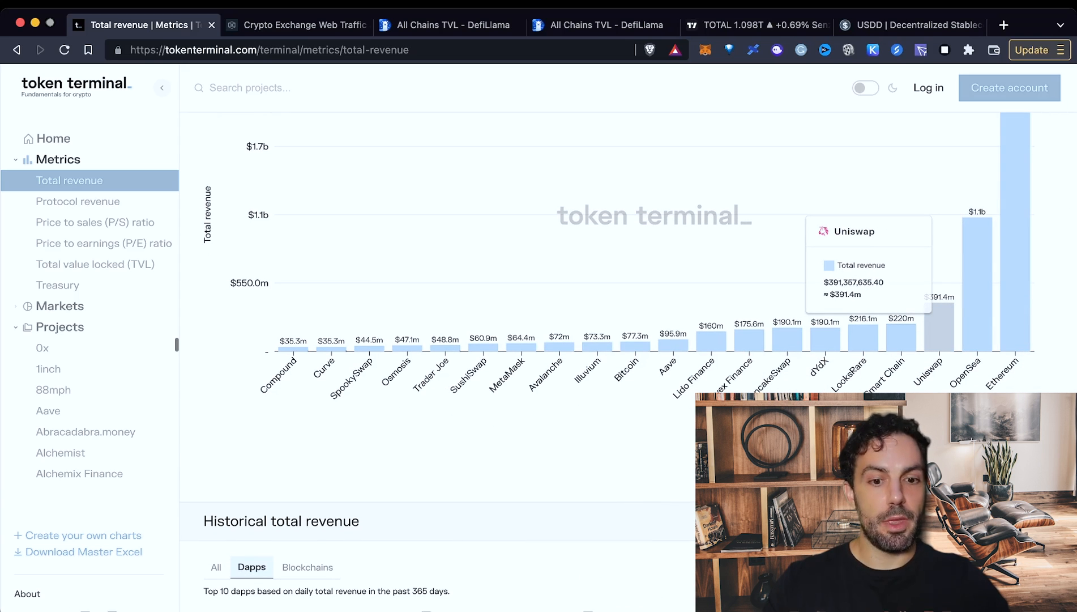
mouse_move(936, 324)
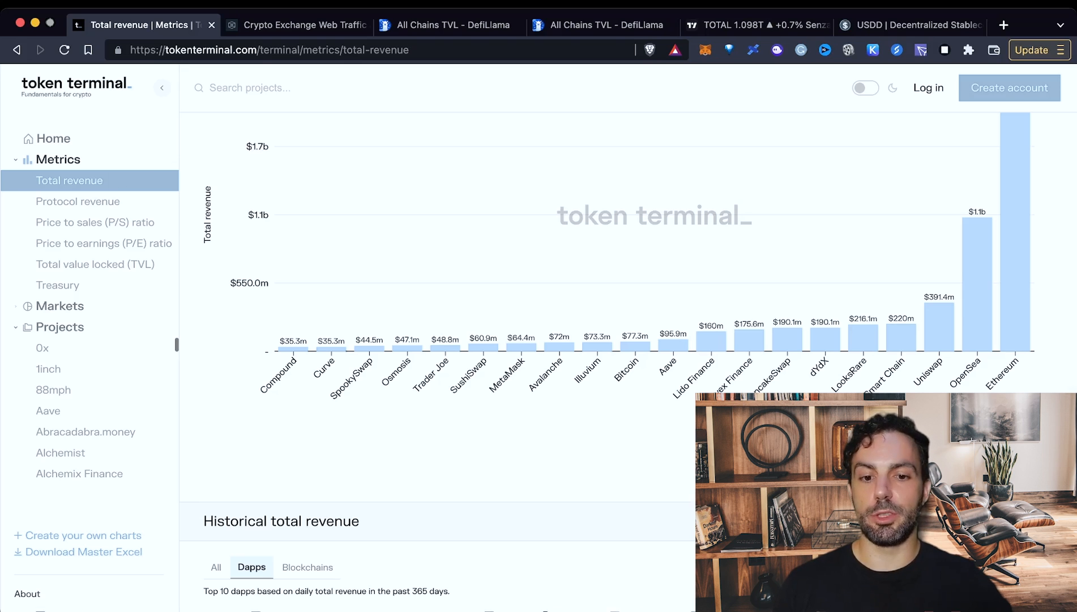
mouse_move(937, 340)
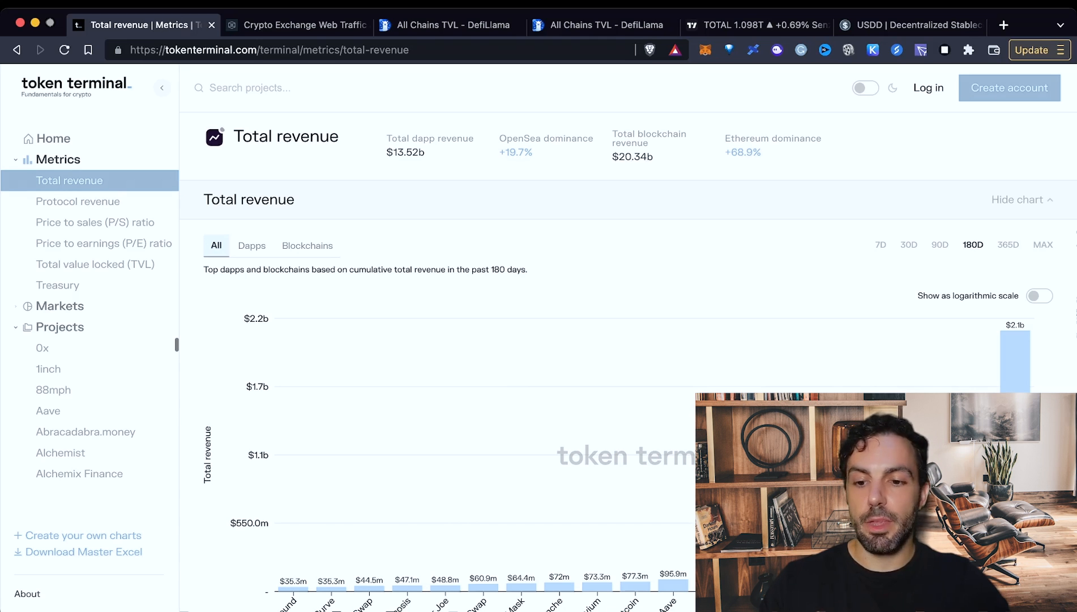
Select Aave under Projects in the sidebar to load its dashboard
scroll("down", 3)
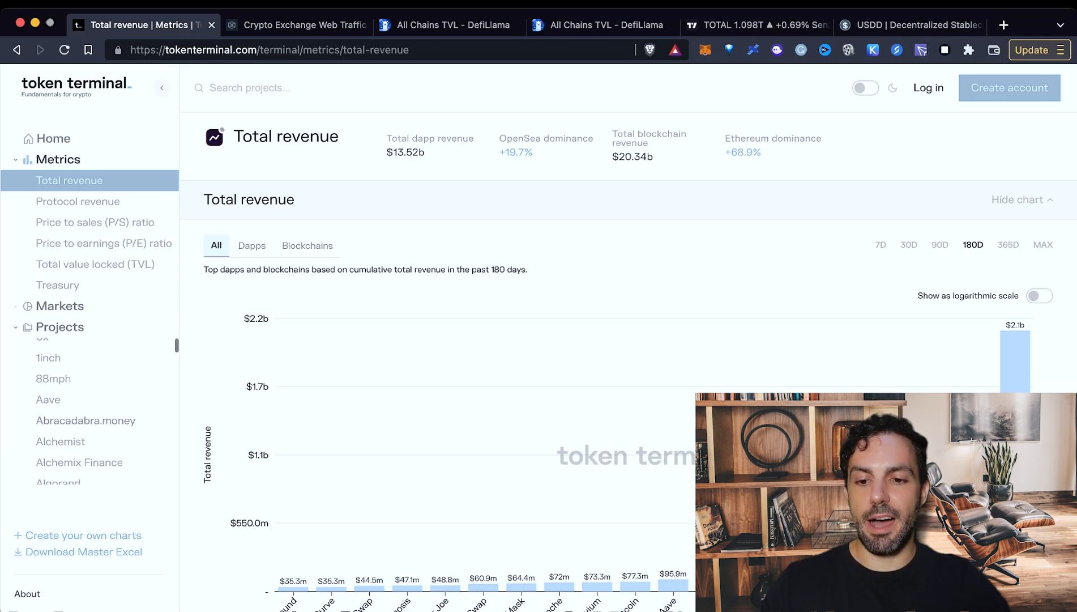
left_click(48, 400)
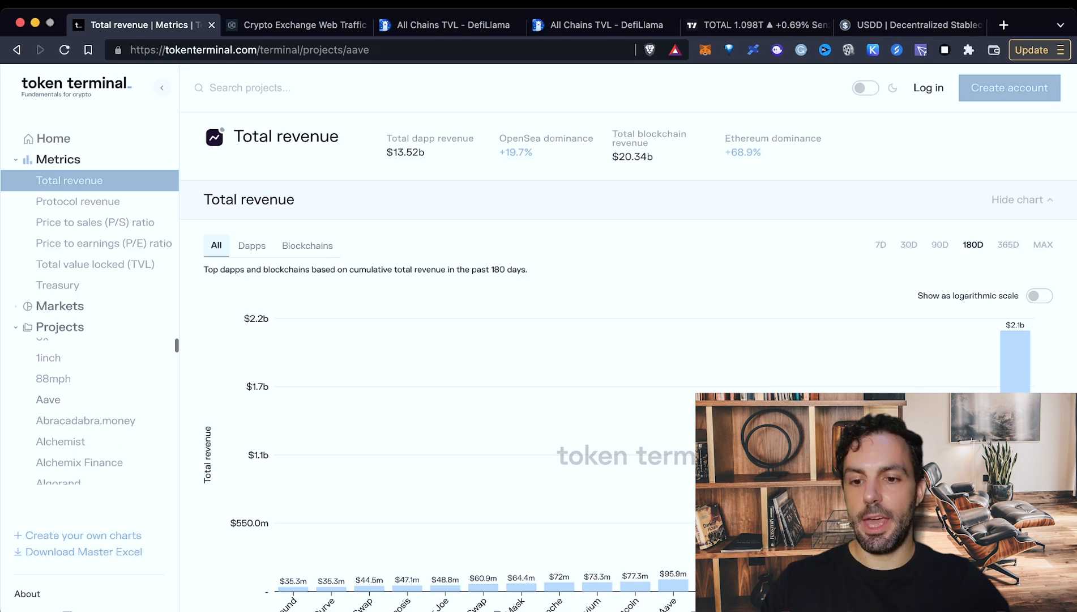
left_click(47, 399)
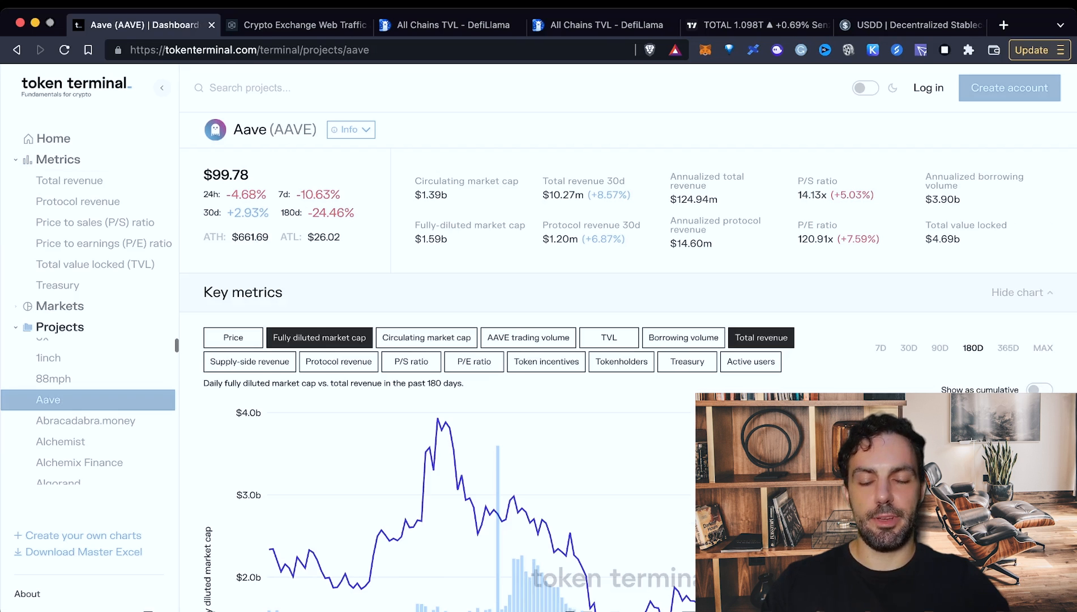
Add the P/S ratio alongside fully diluted market cap on Aave's Key metrics chart
scroll("down", 3)
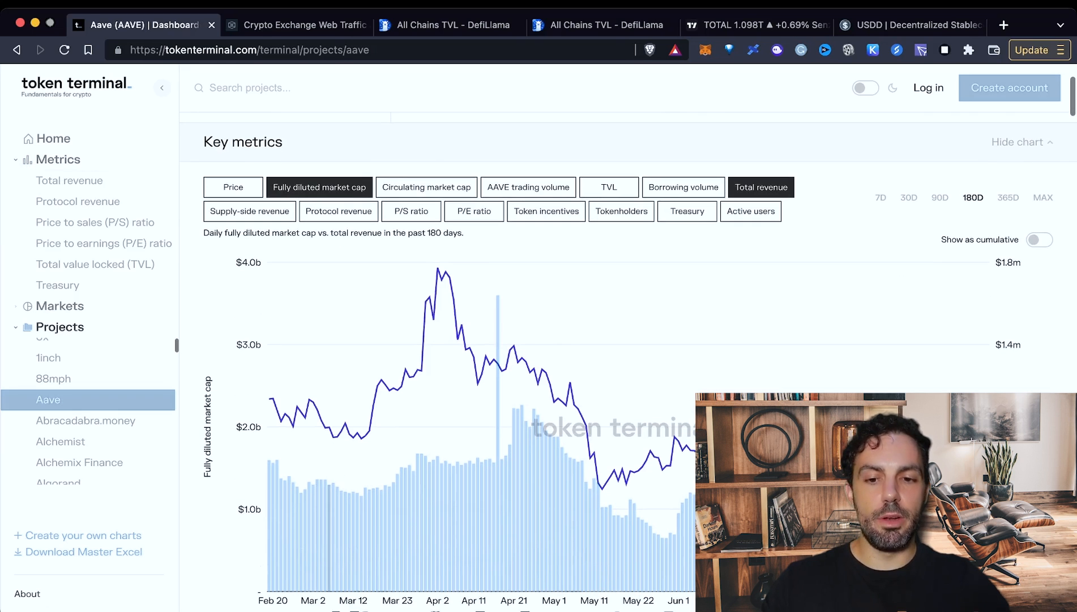
mouse_move(320, 186)
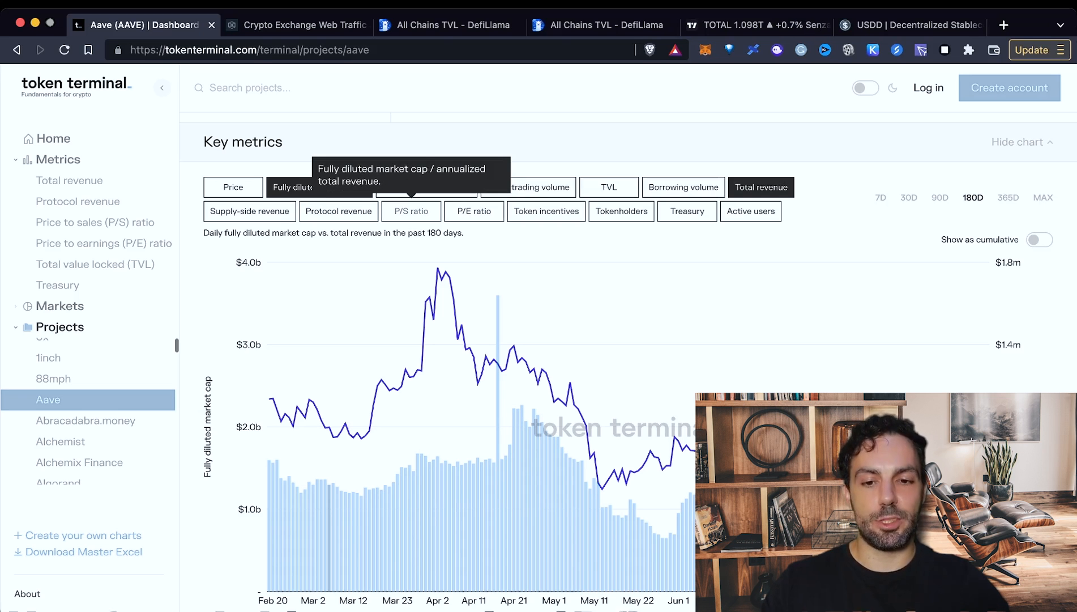
left_click(410, 212)
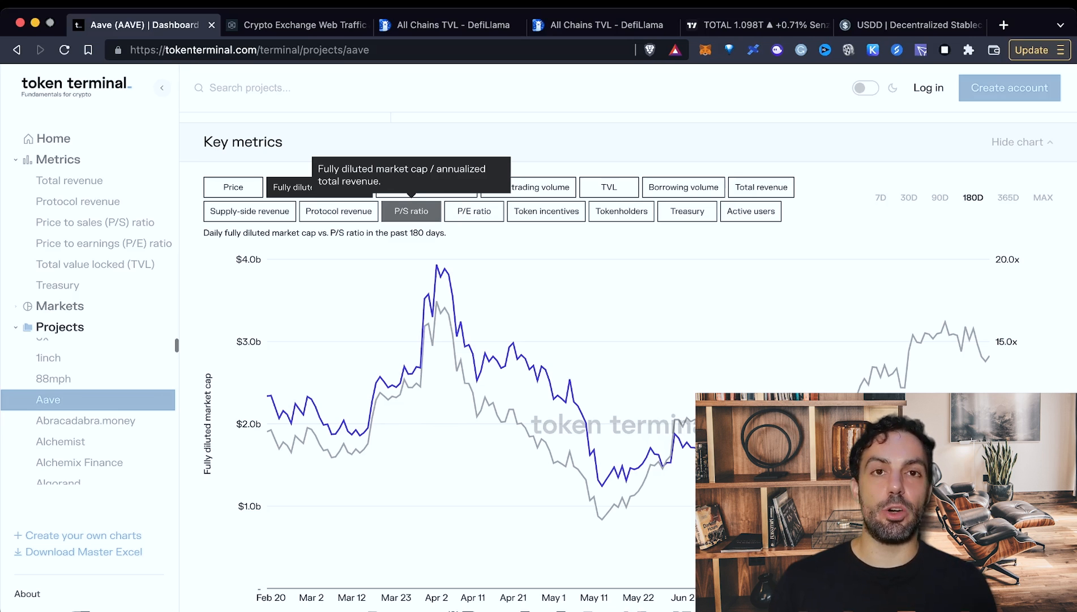
Show Aave's P/S ratio alone over 365 days, then move to The Block's Web Traffic page
left_click(411, 212)
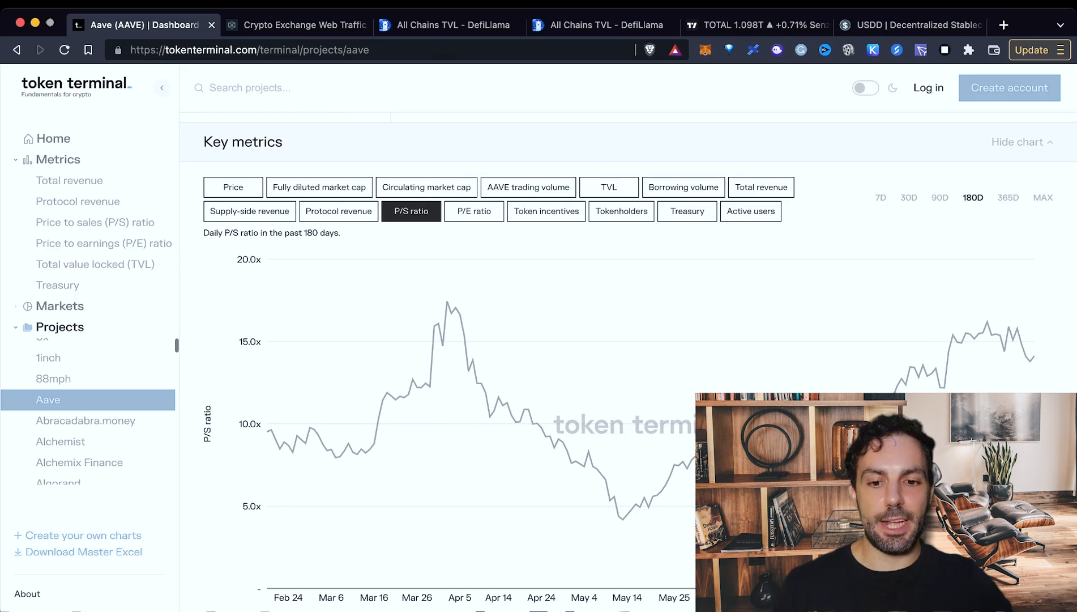
mouse_move(447, 300)
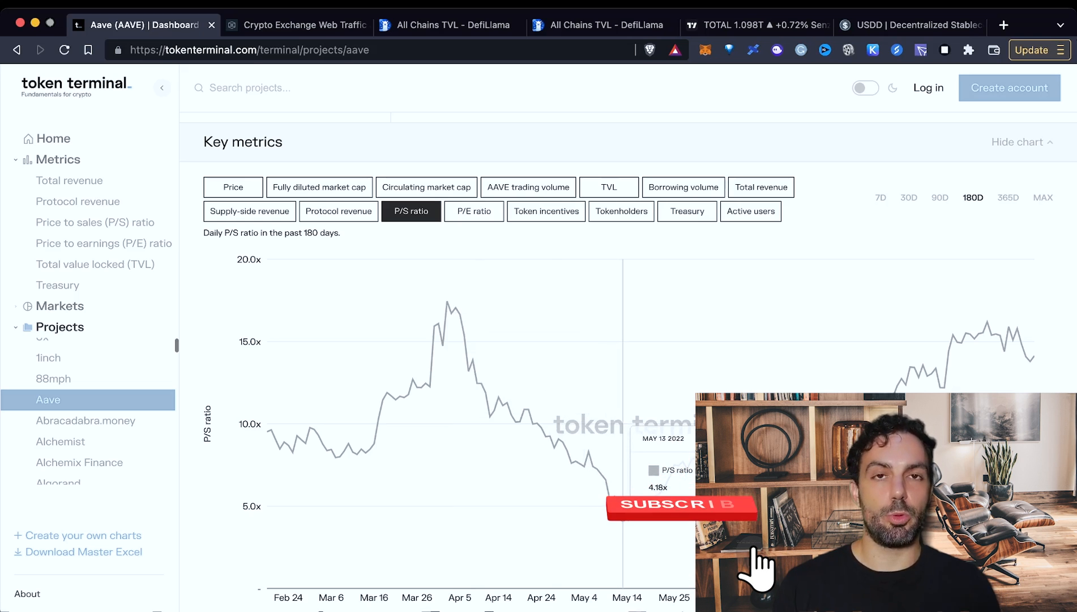
left_click(681, 507)
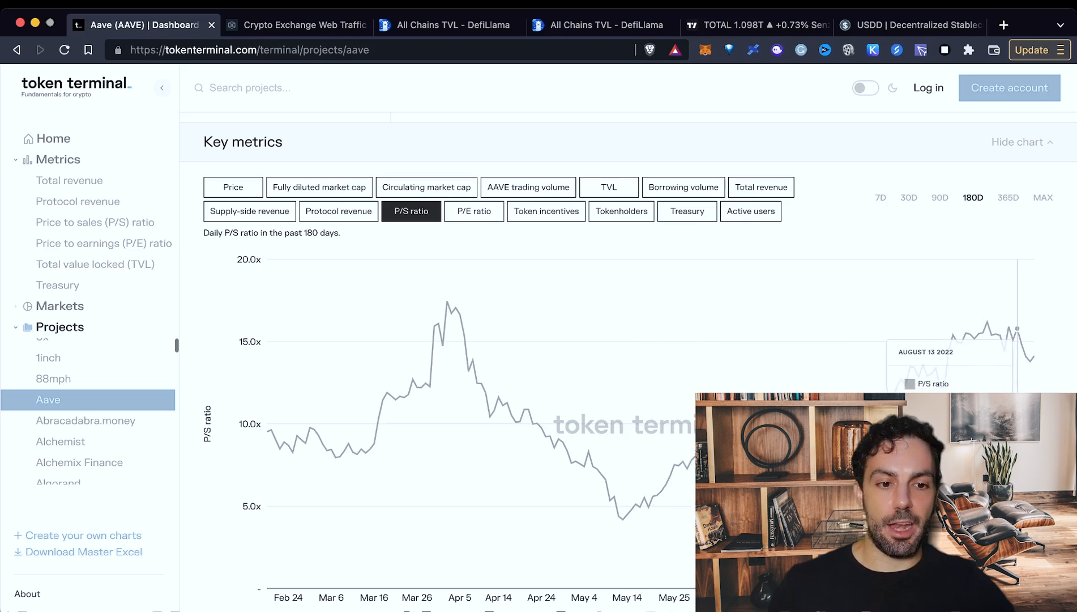
left_click(1008, 199)
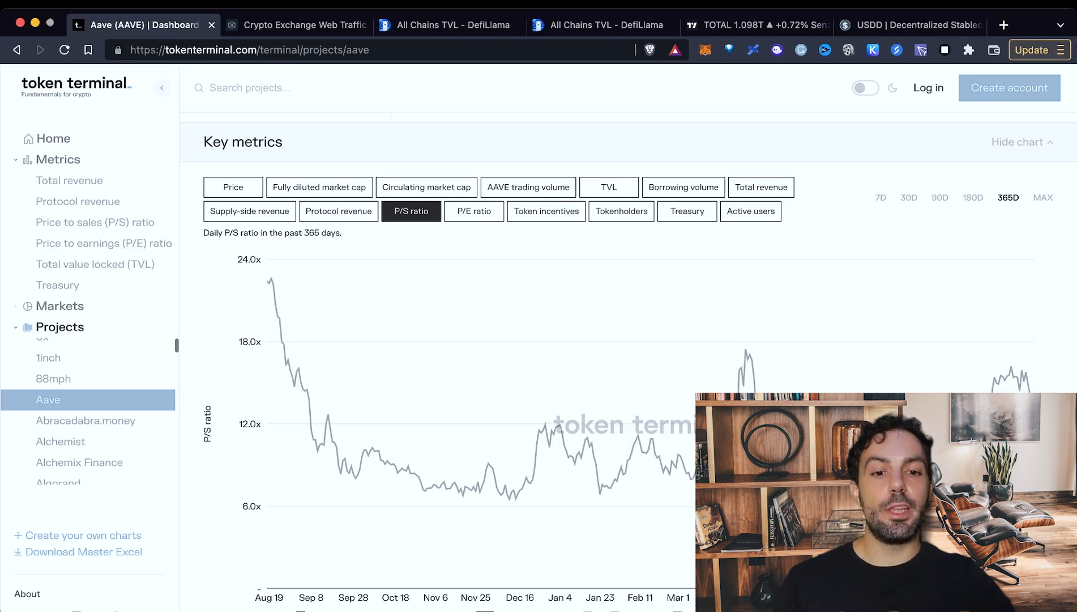
scroll("down", 3)
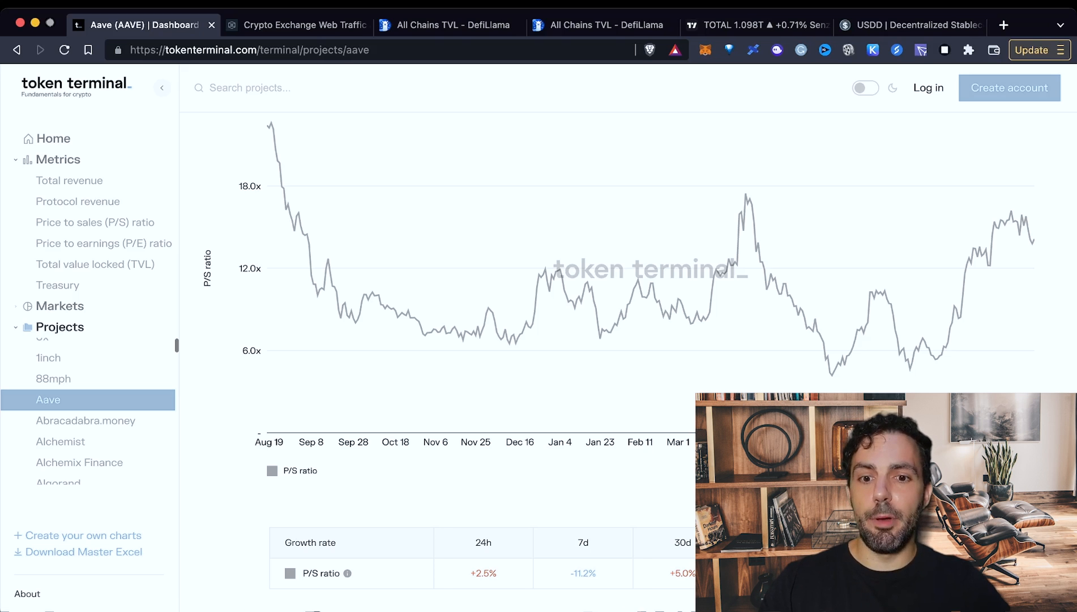
left_click(306, 25)
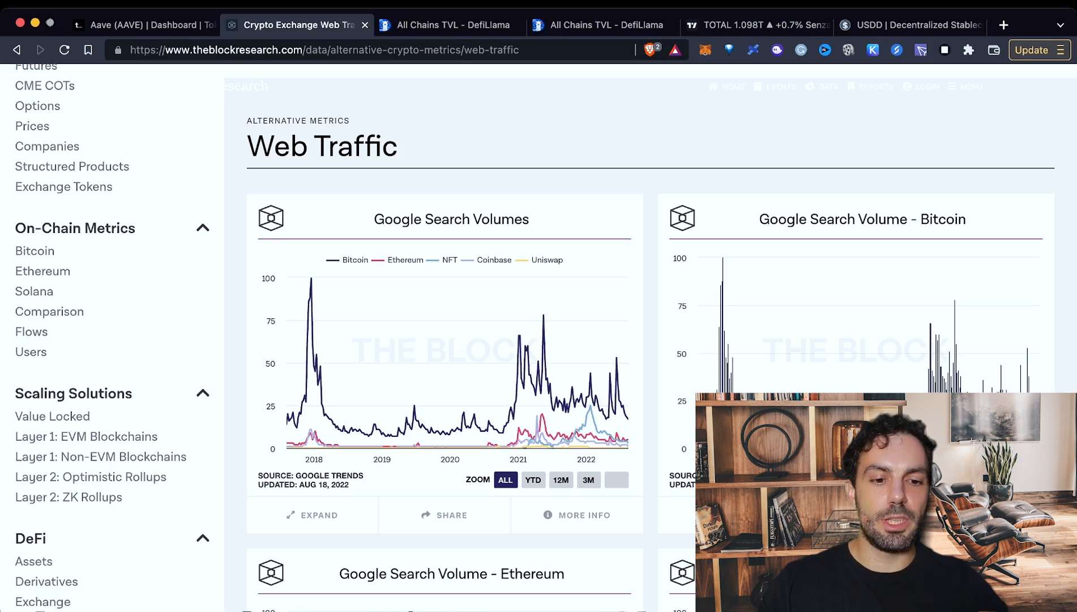
Scroll the Web Traffic page to the Bitcoin and crypto Google Search Volume charts
scroll("down", 3)
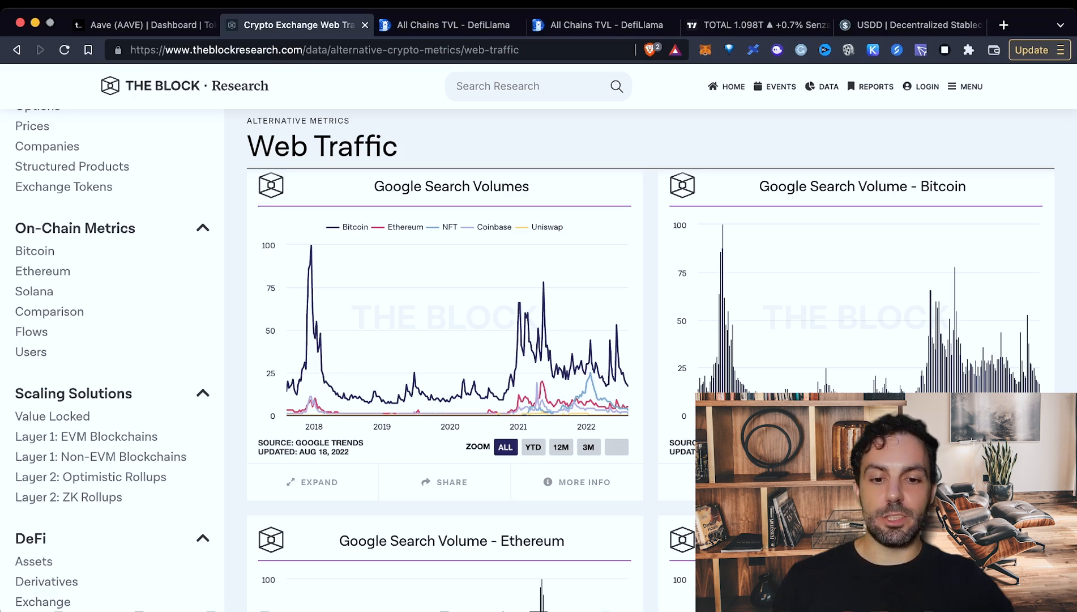
scroll("down", 3)
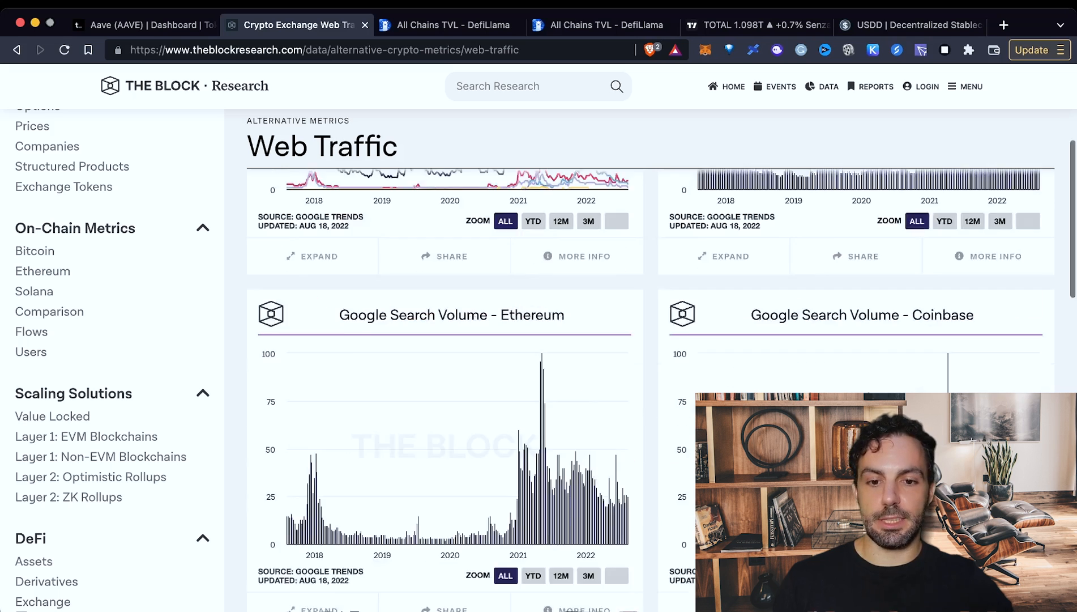
Scroll past Ethereum and Coinbase to the OpenSea and Web3 charts, then move to DefiLlama's All Chains TVL
scroll("down", 3)
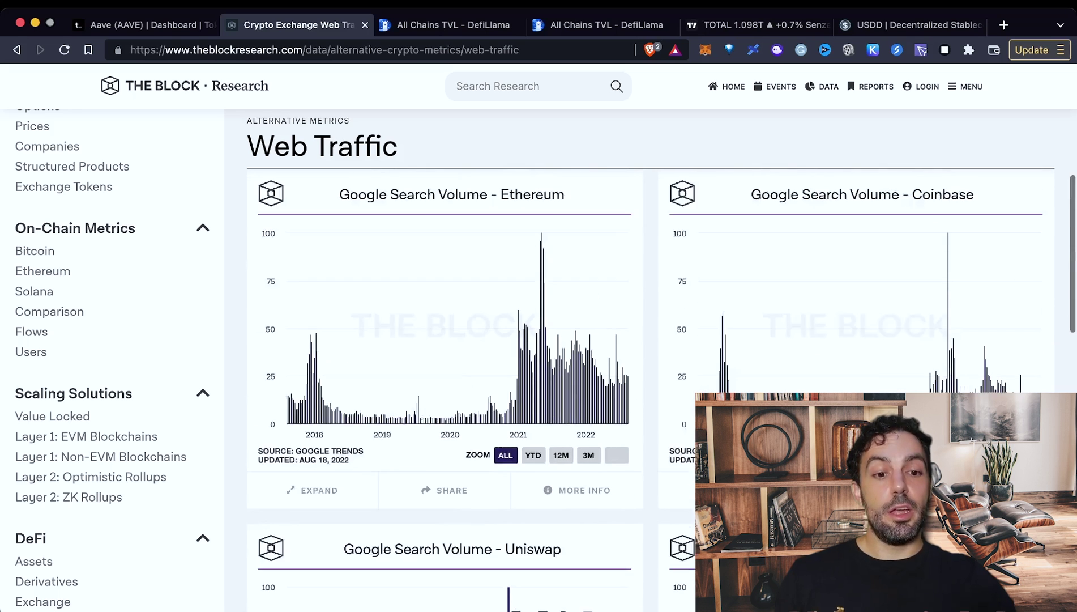
scroll("down", 3)
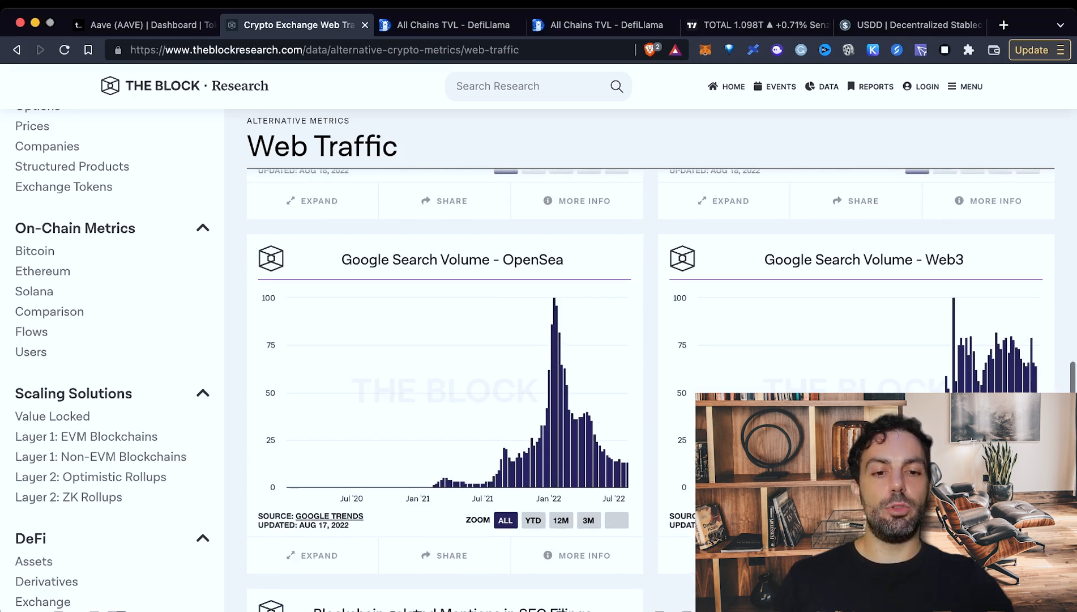
scroll("down", 3)
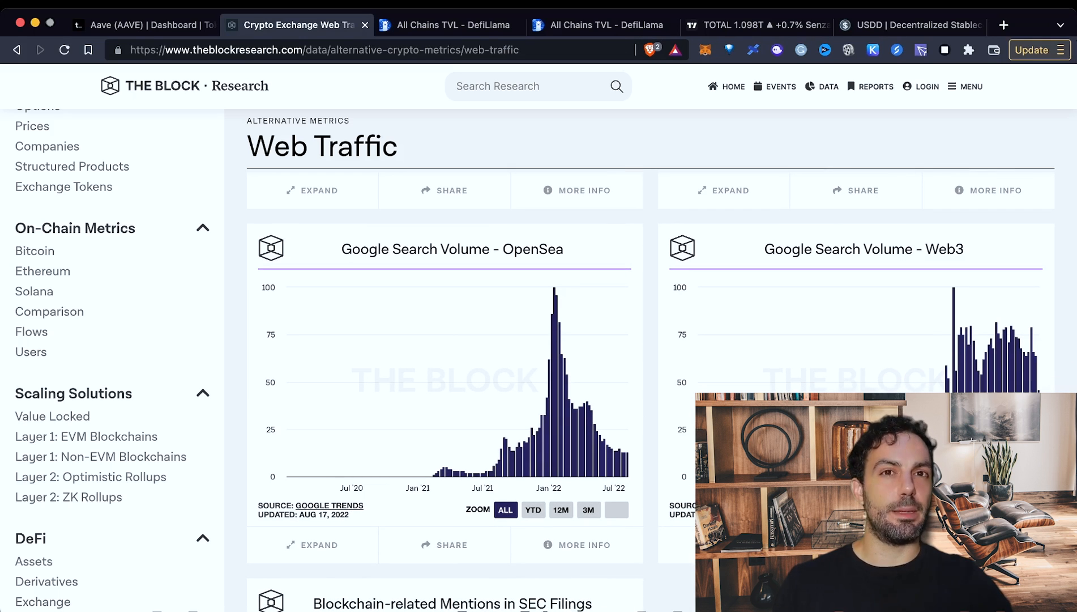
scroll("down", 3)
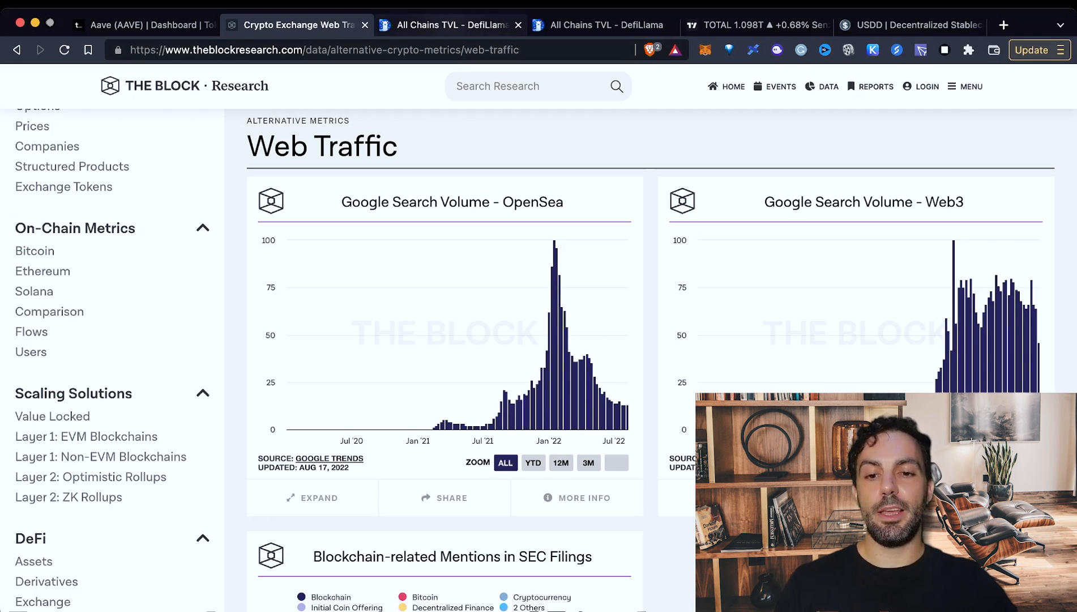
left_click(455, 25)
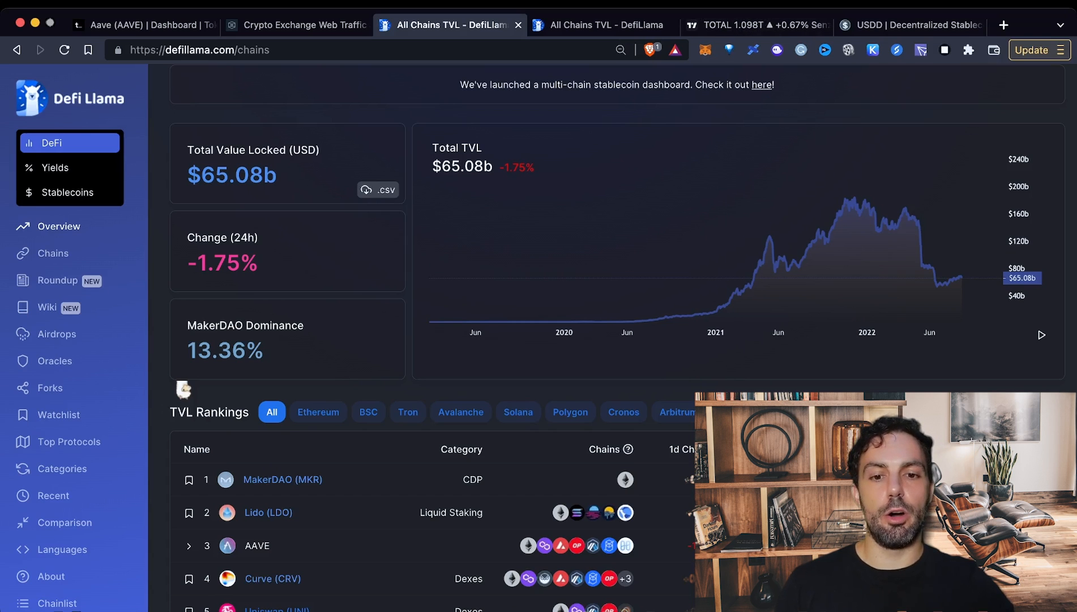
left_click(756, 24)
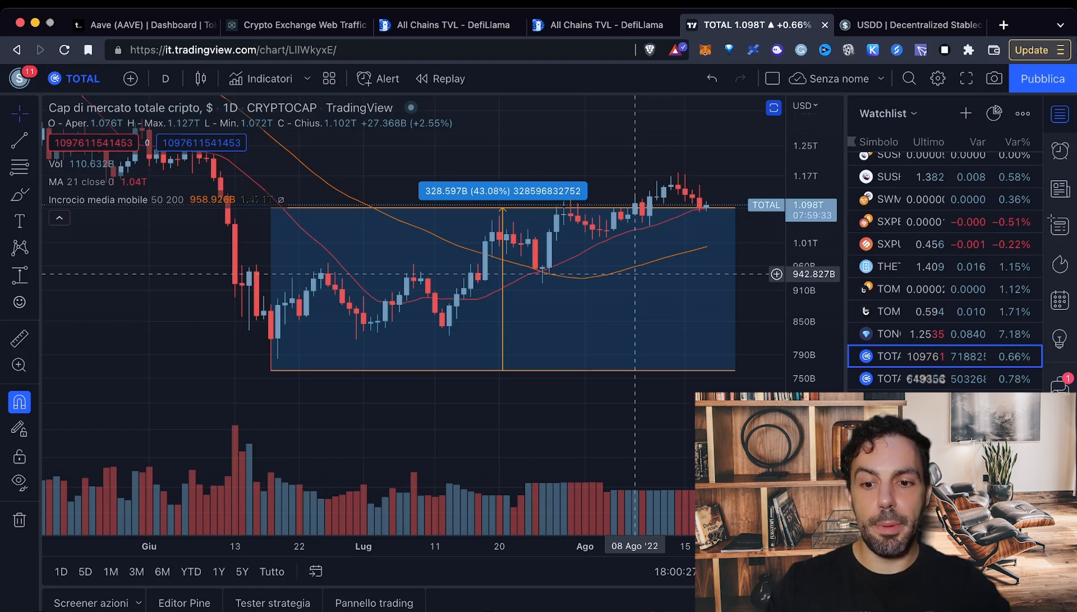
mouse_move(376, 330)
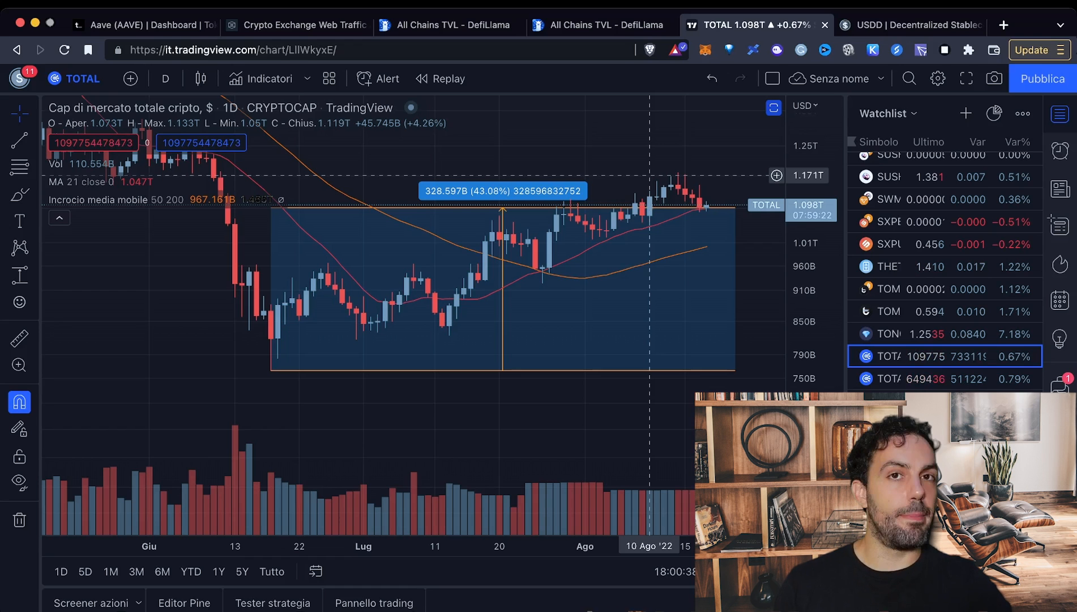
left_click(446, 25)
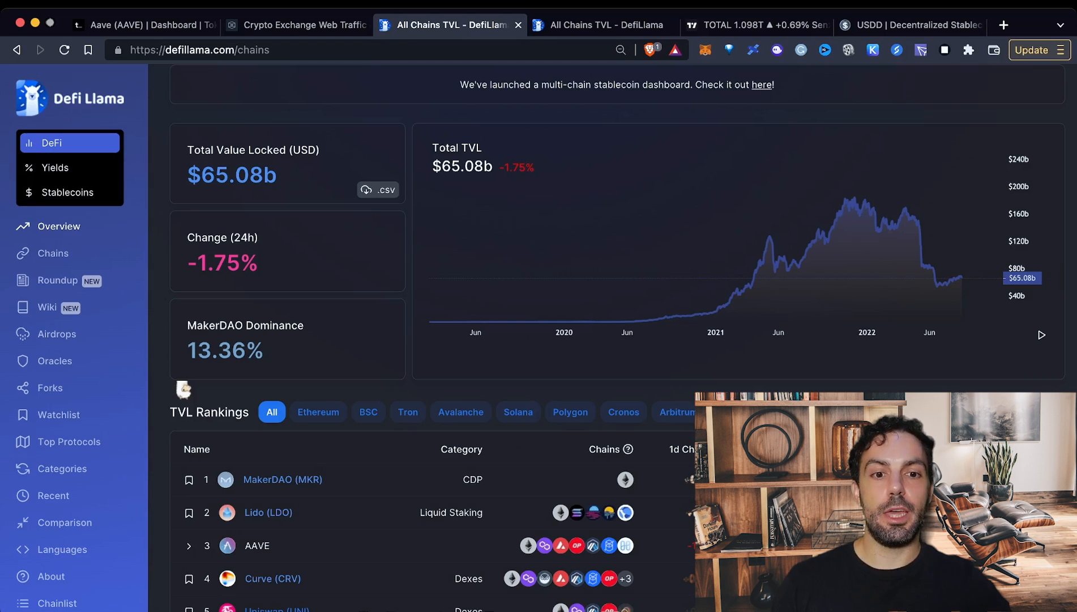
Glance twice at TradingView's total crypto market cap chart, returning to DefiLlama's $65.08b TVL overview
left_click(755, 25)
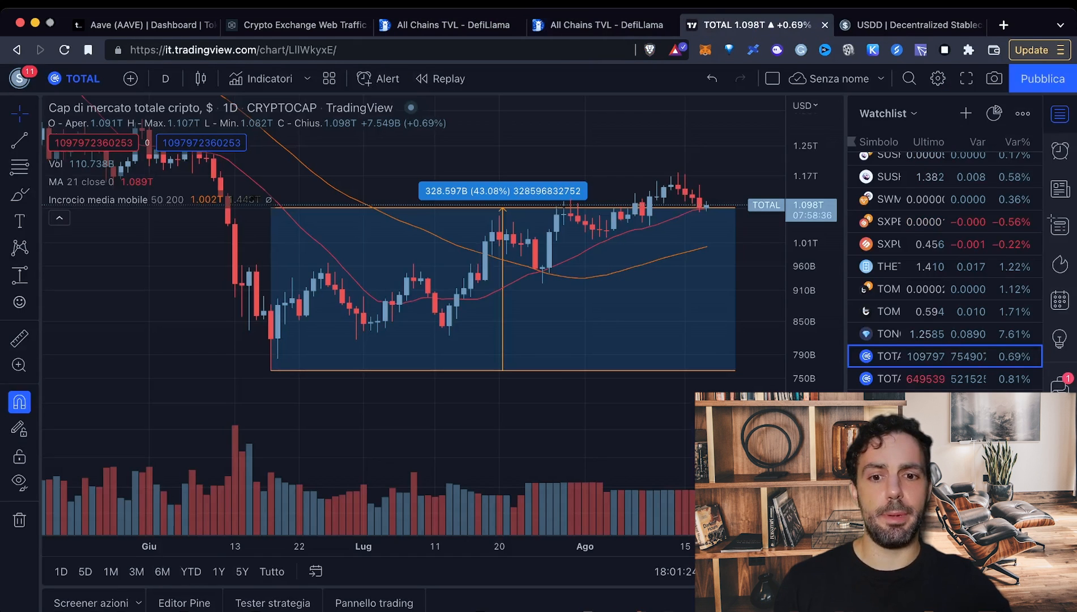
left_click(455, 25)
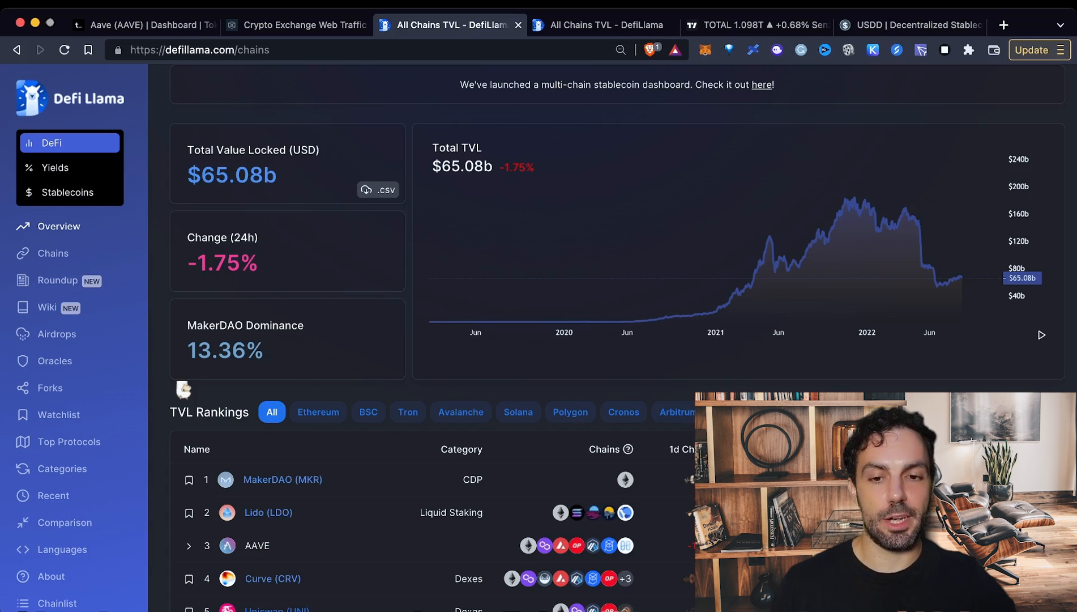
left_click(758, 24)
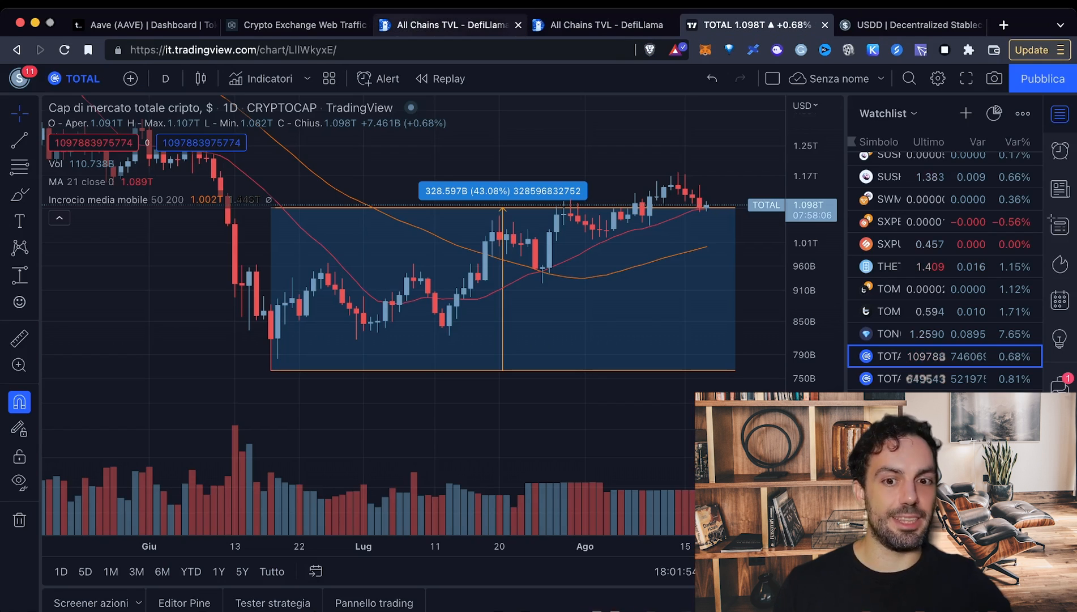
left_click(448, 25)
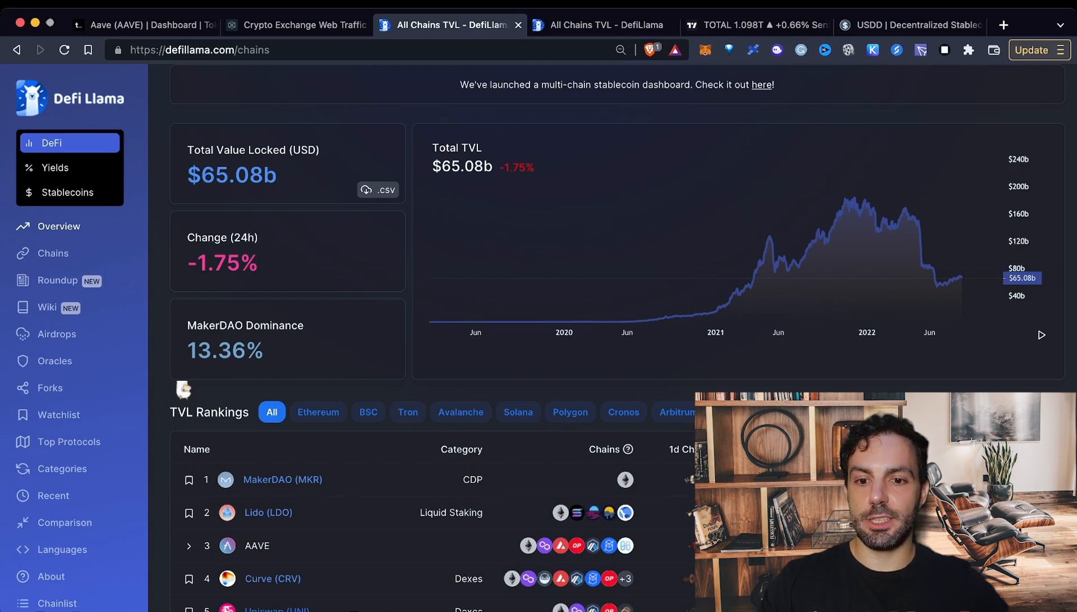
Filter DefiLlama's chains TVL ranking to Non-EVM chains only
scroll("down", 3)
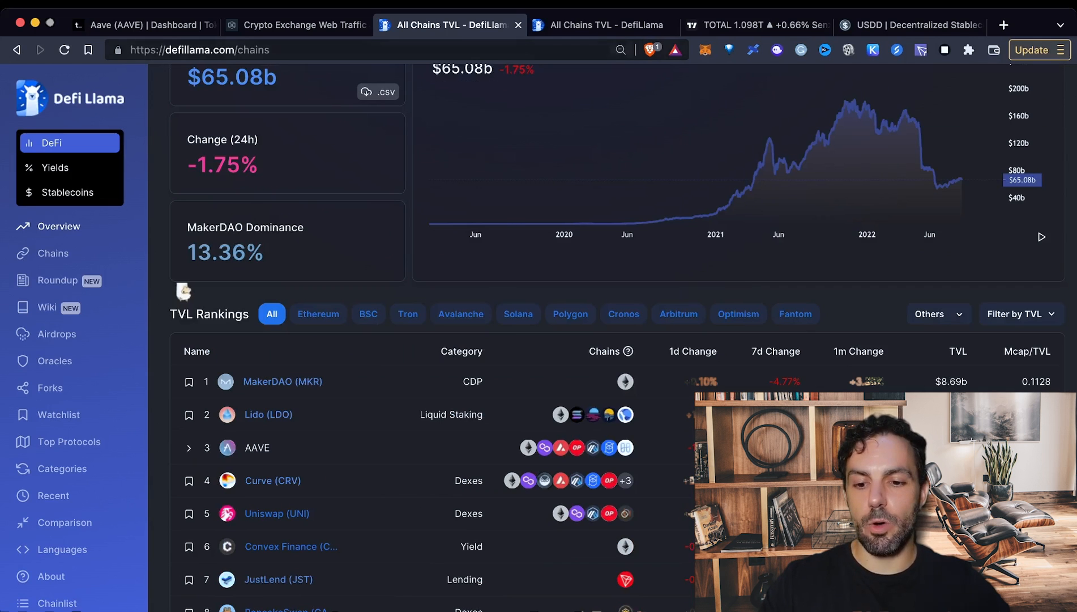
left_click(598, 24)
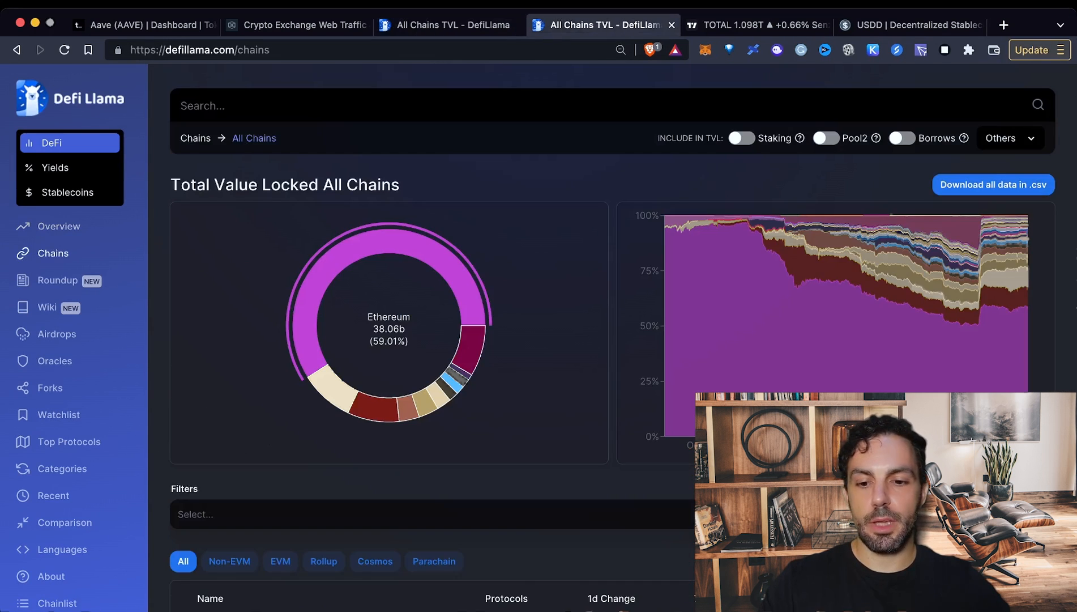
scroll("down", 3)
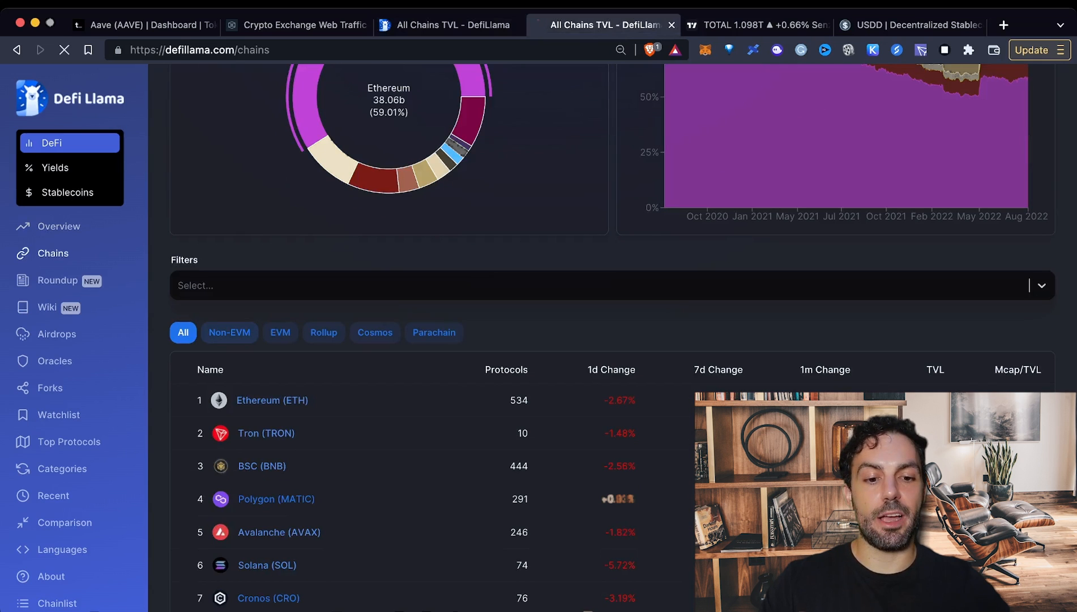
left_click(229, 333)
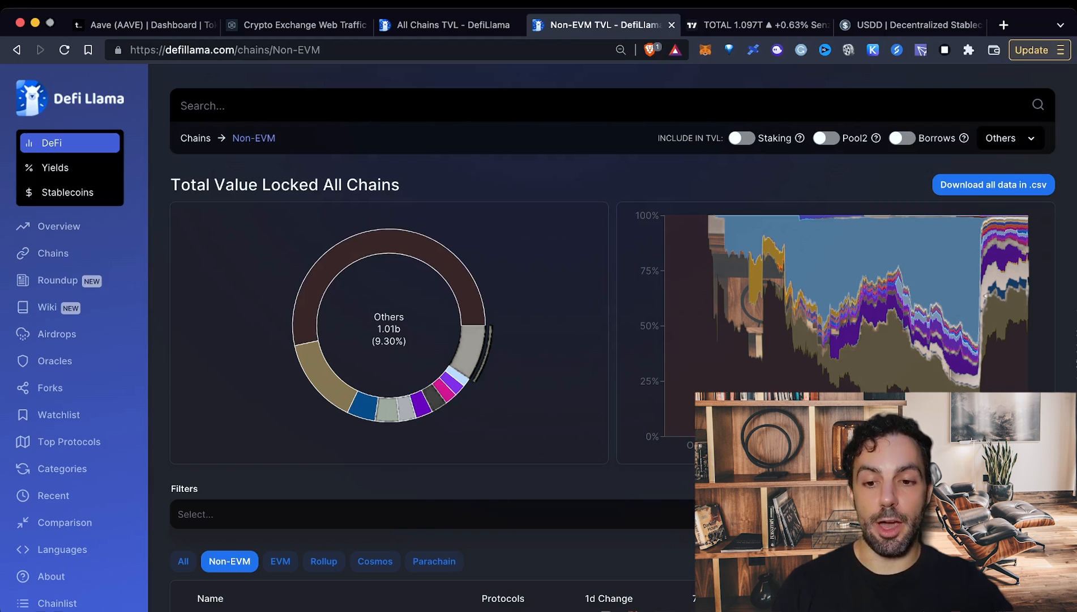
Scroll through the non-EVM chain rankings led by Tron
scroll("down", 3)
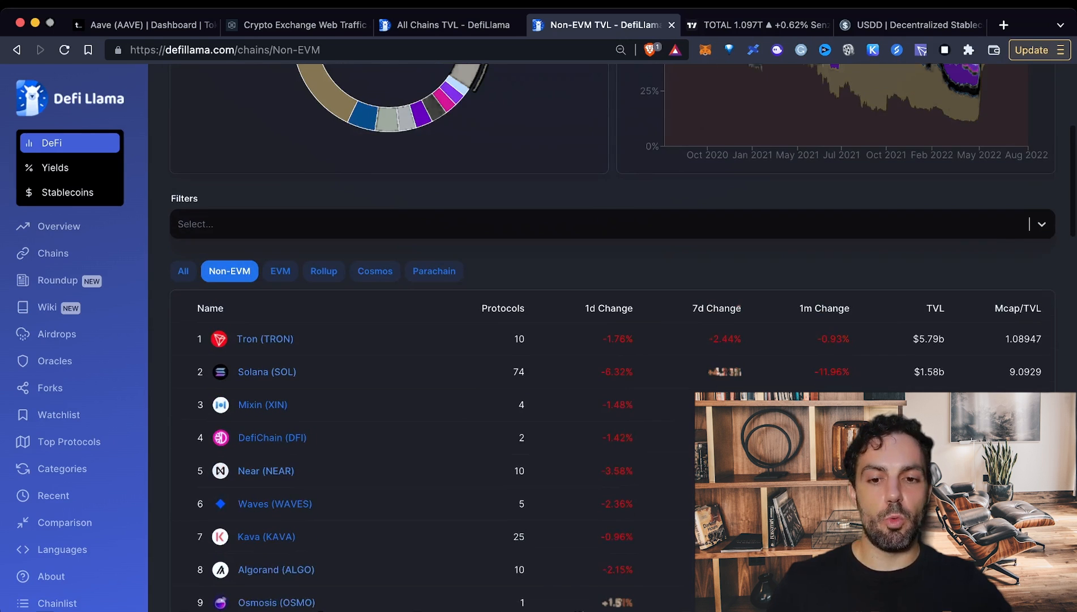
scroll("up", 3)
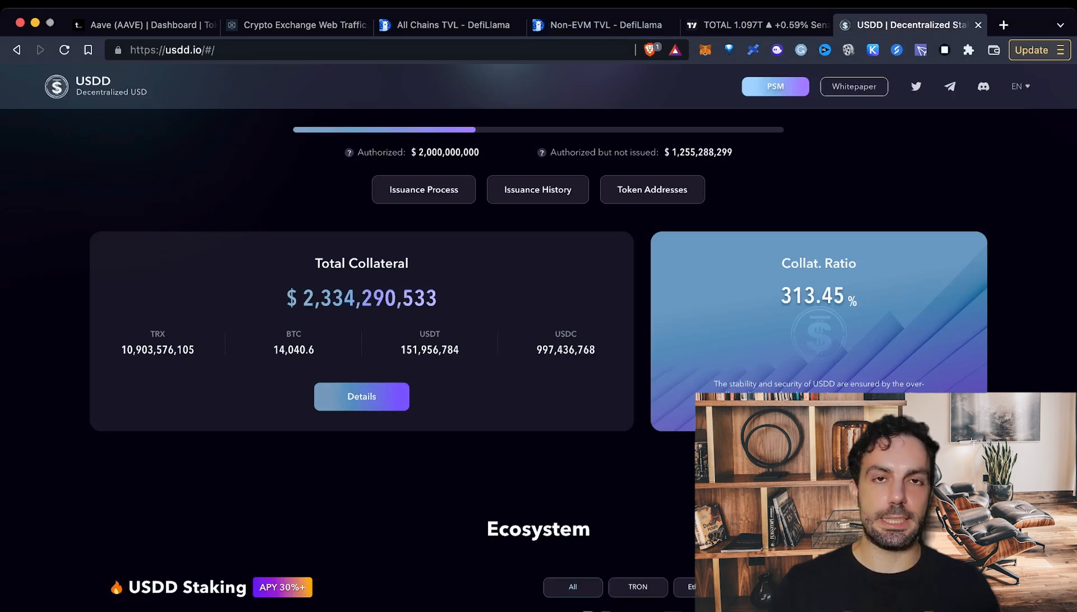
Review USDD's $744.7 million total supply and collateral, then return to DefiLlama's $65.08b all-chains TVL
scroll("up", 3)
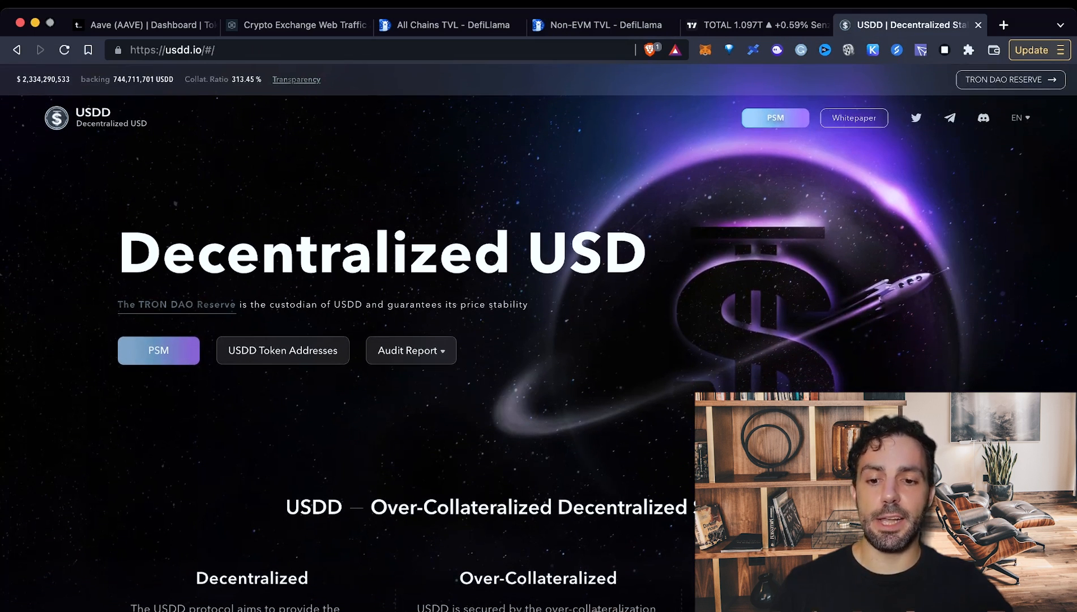
scroll("down", 3)
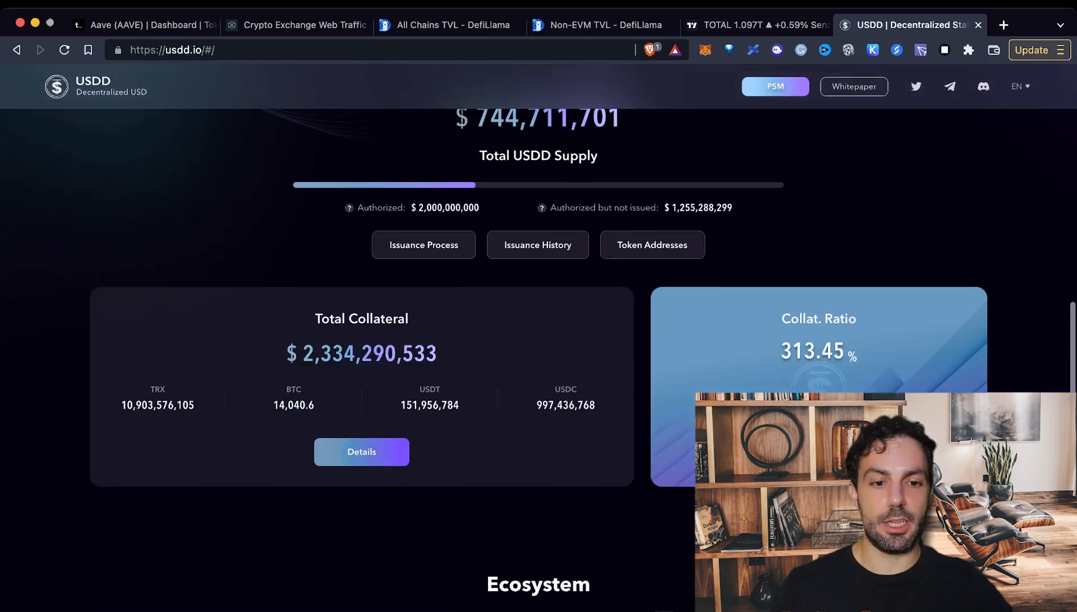
scroll("down", 3)
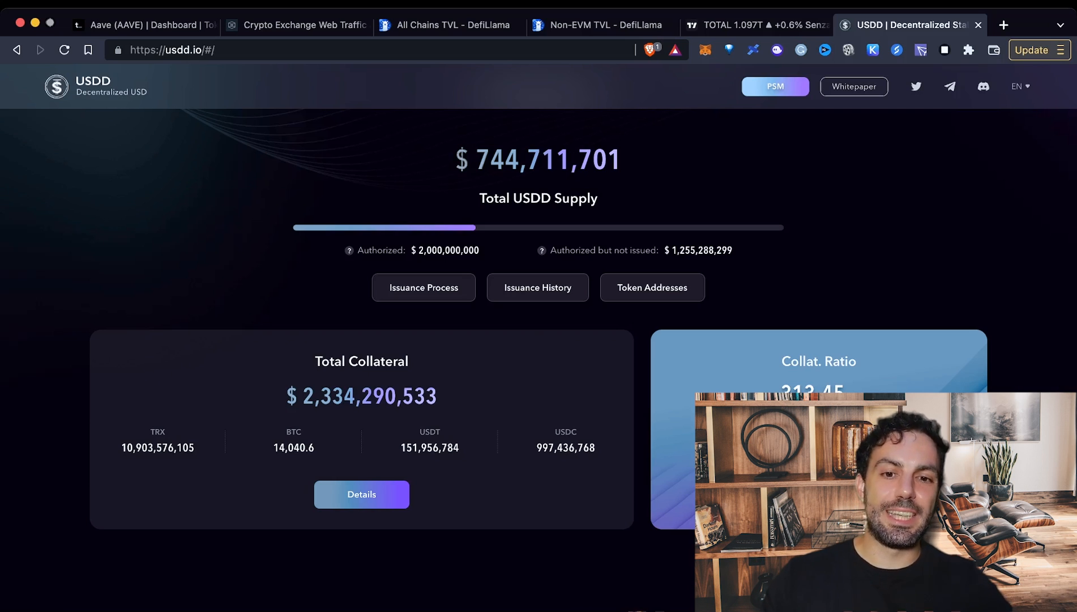
left_click(458, 24)
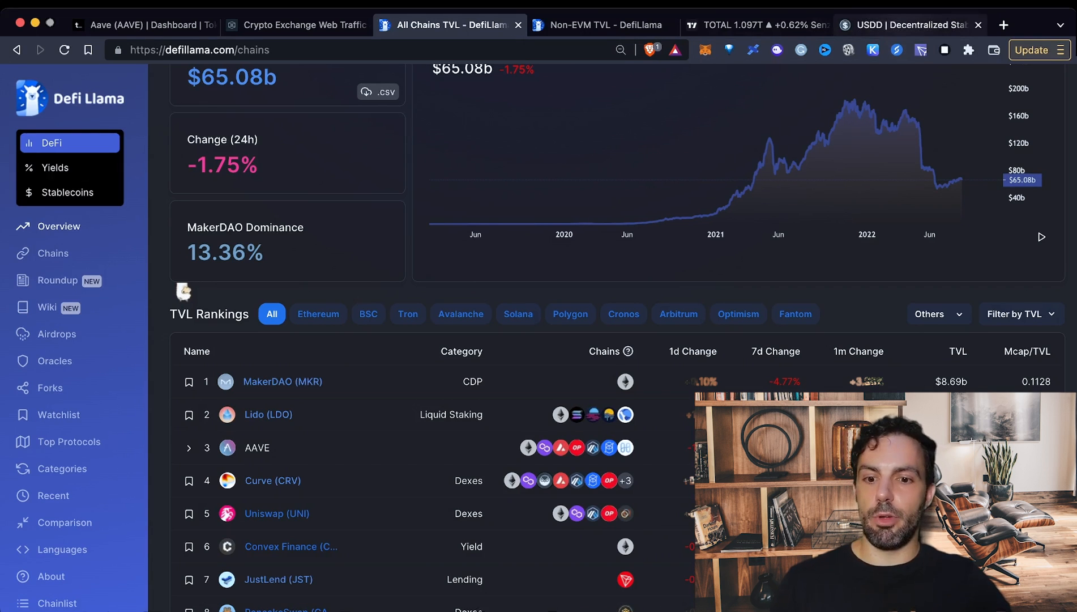
Switch back to the USDD site showing $744.7 million supply and $2,334,067,138 collateral
left_click(910, 25)
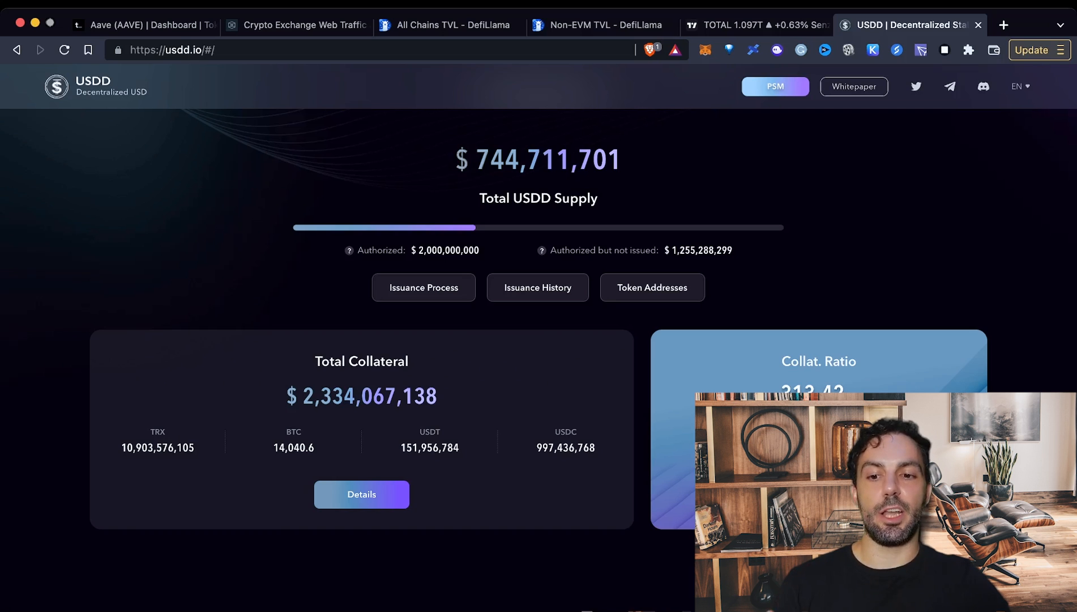
View USDD staking pools with up to 95.36% APY, then return to DefiLlama's all-chains TVL
scroll("down", 3)
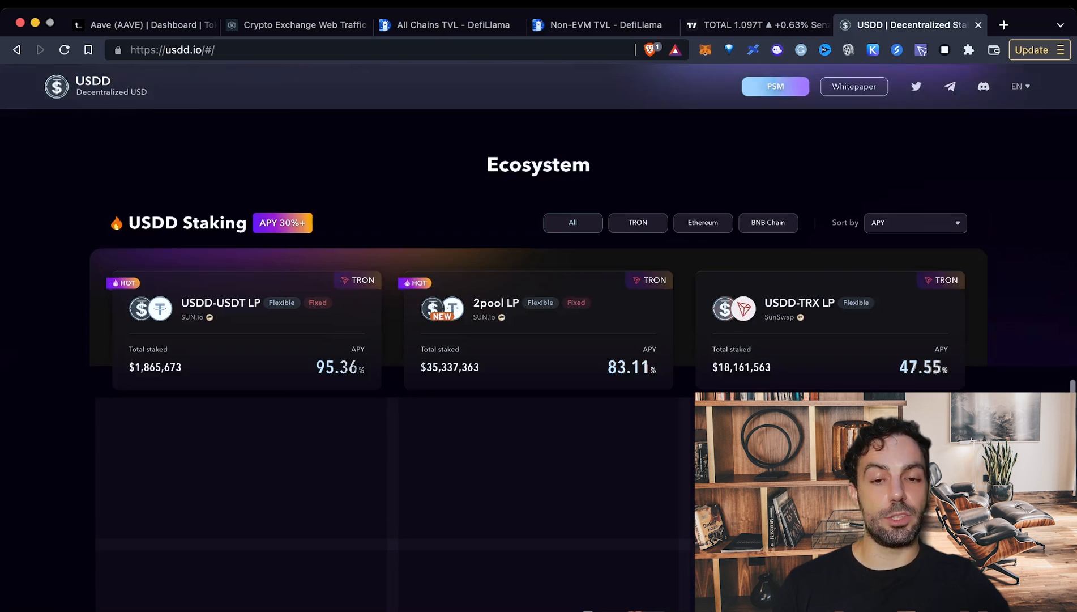
scroll("down", 3)
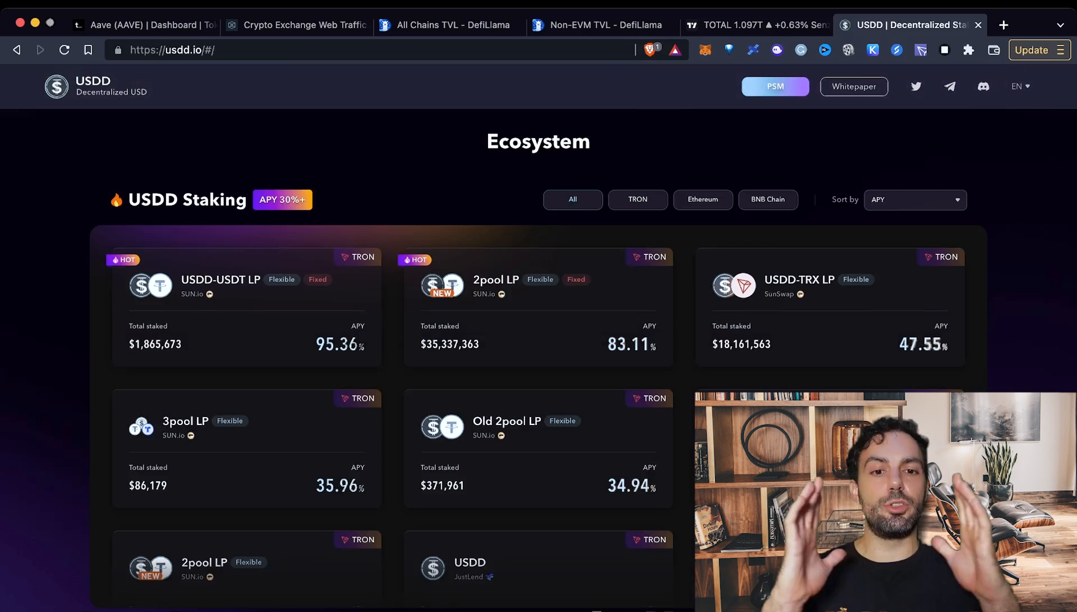
left_click(460, 25)
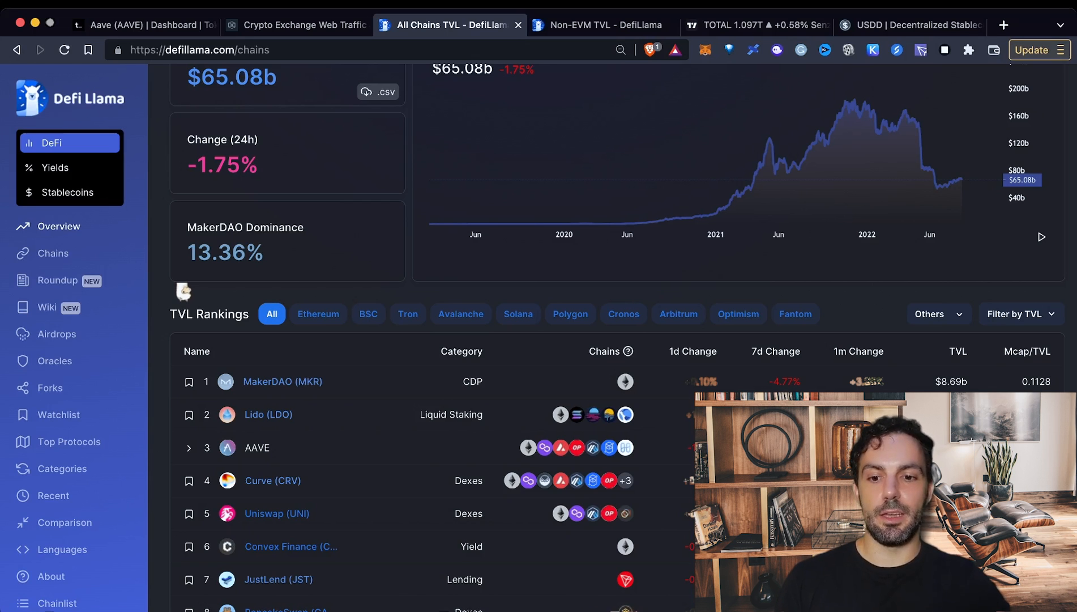
left_click(757, 23)
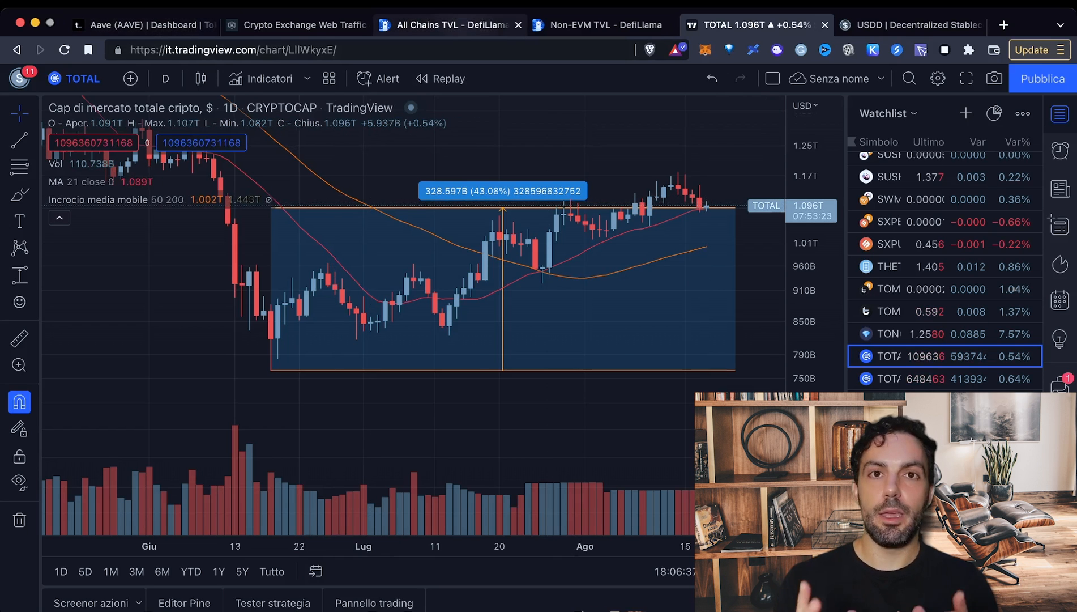
left_click(448, 24)
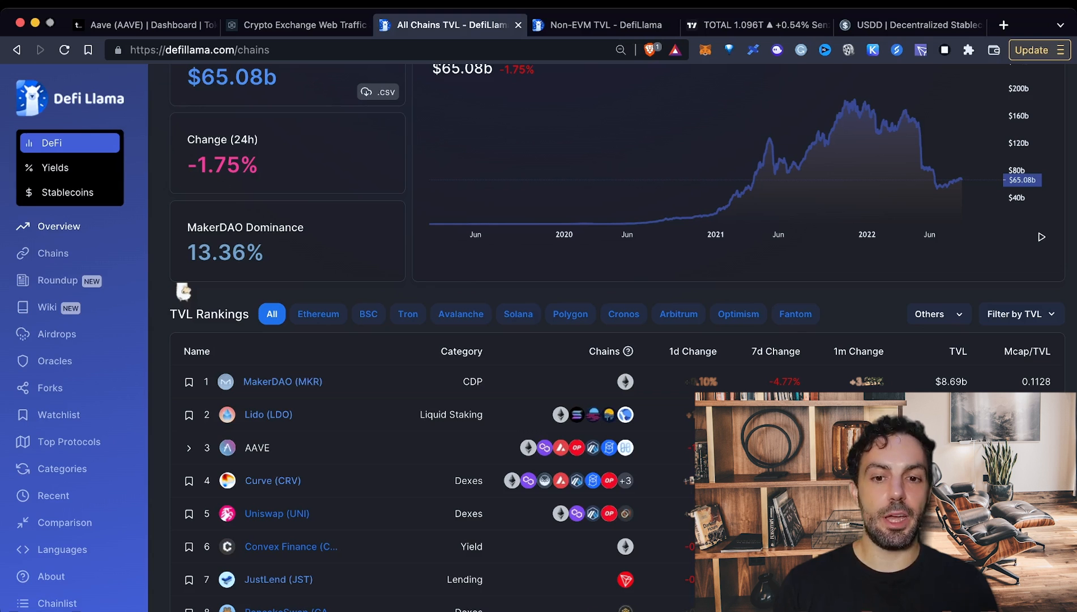